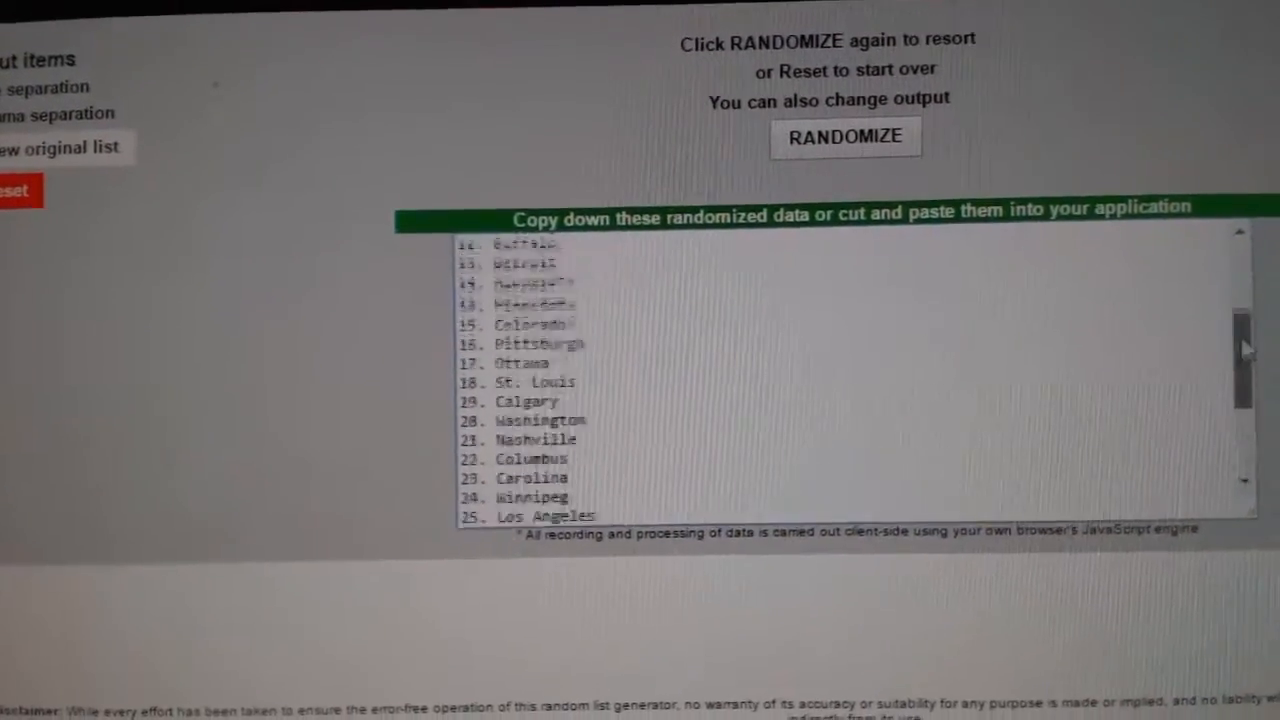
# - Randomize the paid participant list to replace the shuffled team names
pyautogui.click(844, 136)
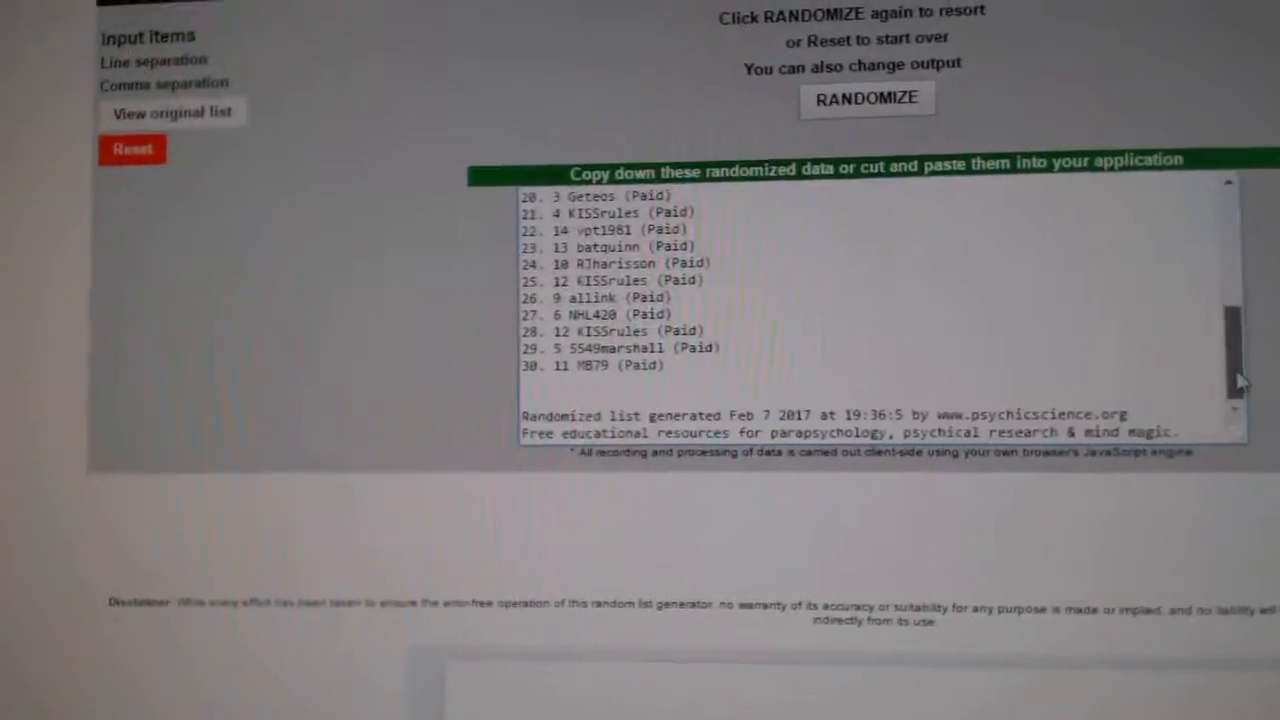
# - Reshuffle the 30 participant names into a fresh random order
pyautogui.click(866, 98)
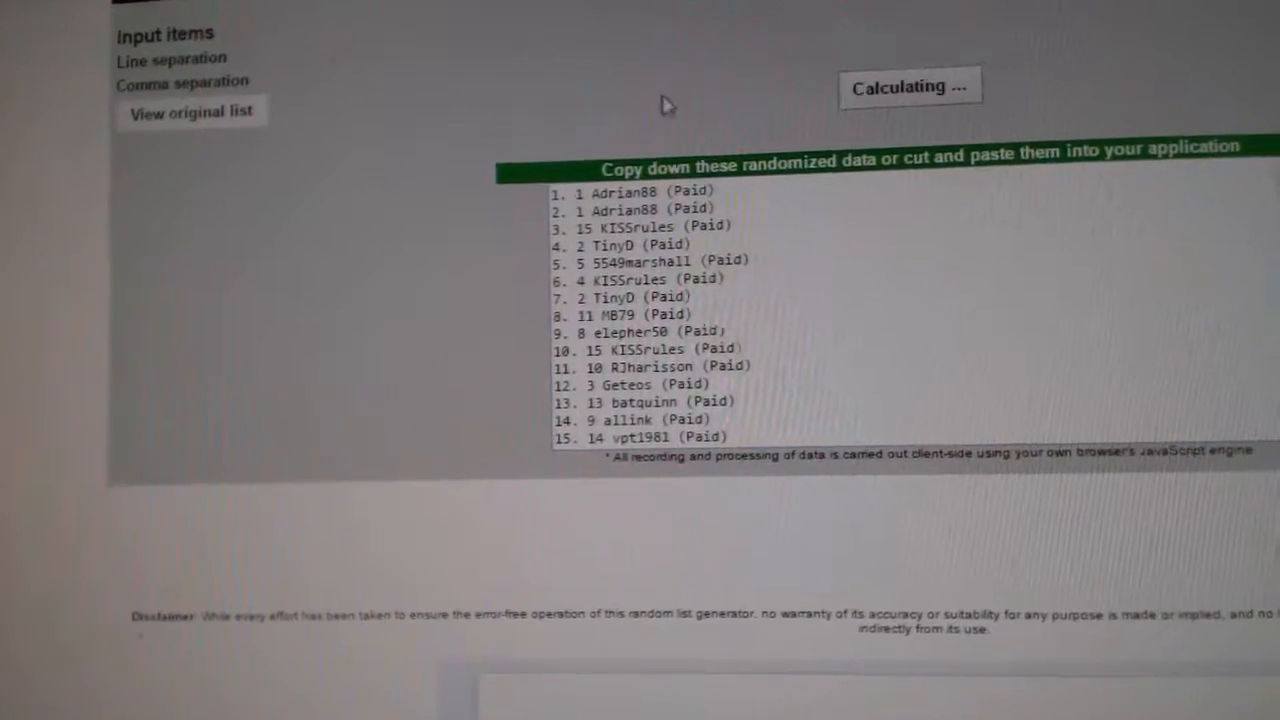
pyautogui.click(908, 86)
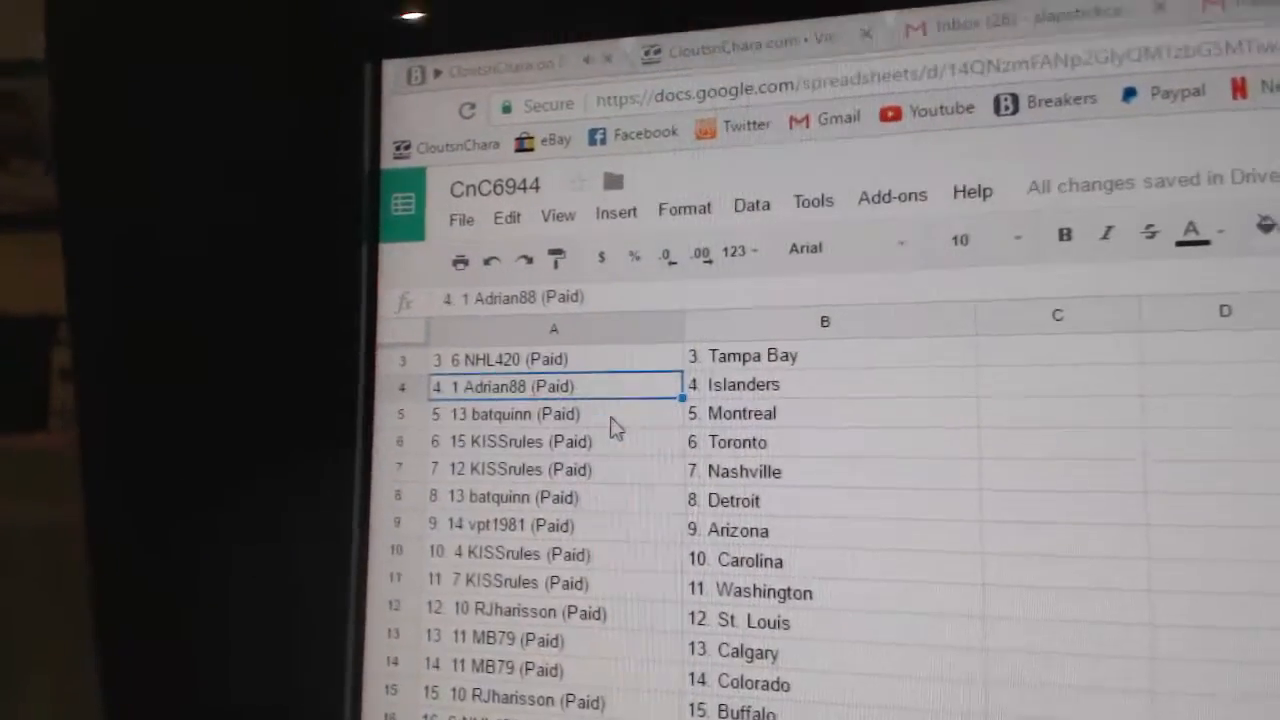
pyautogui.click(550, 412)
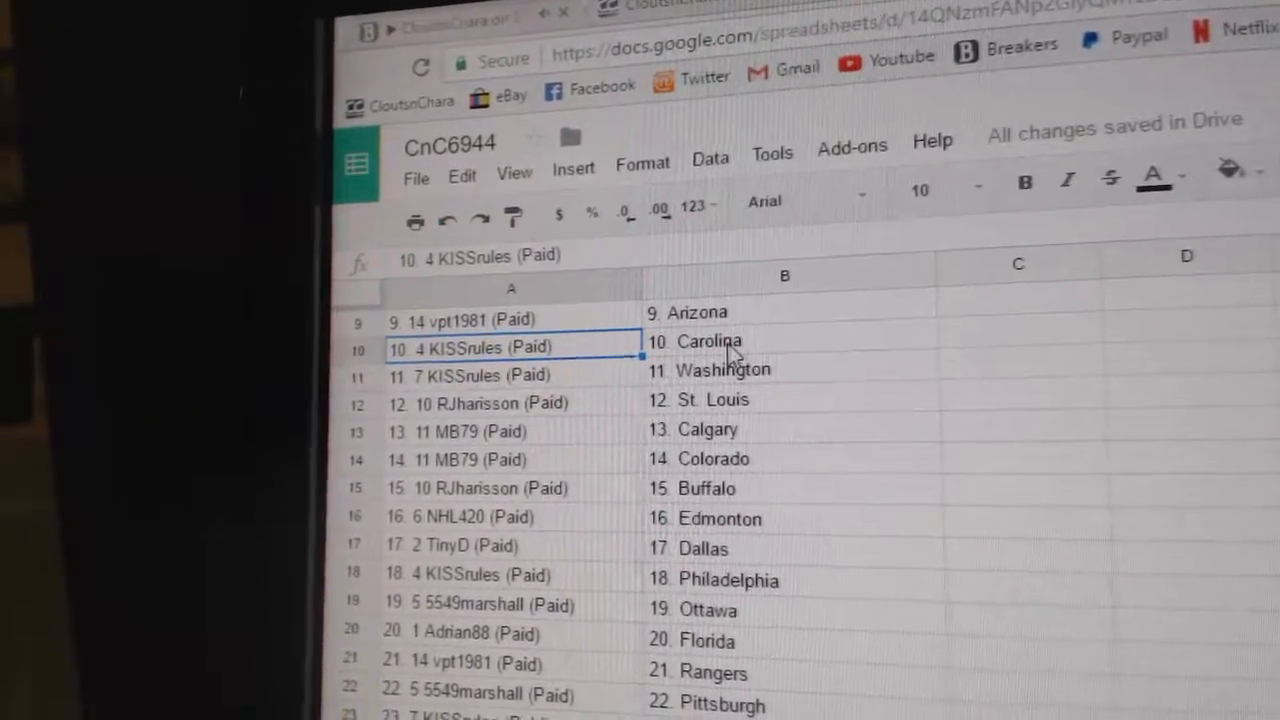
pyautogui.scroll(-3)
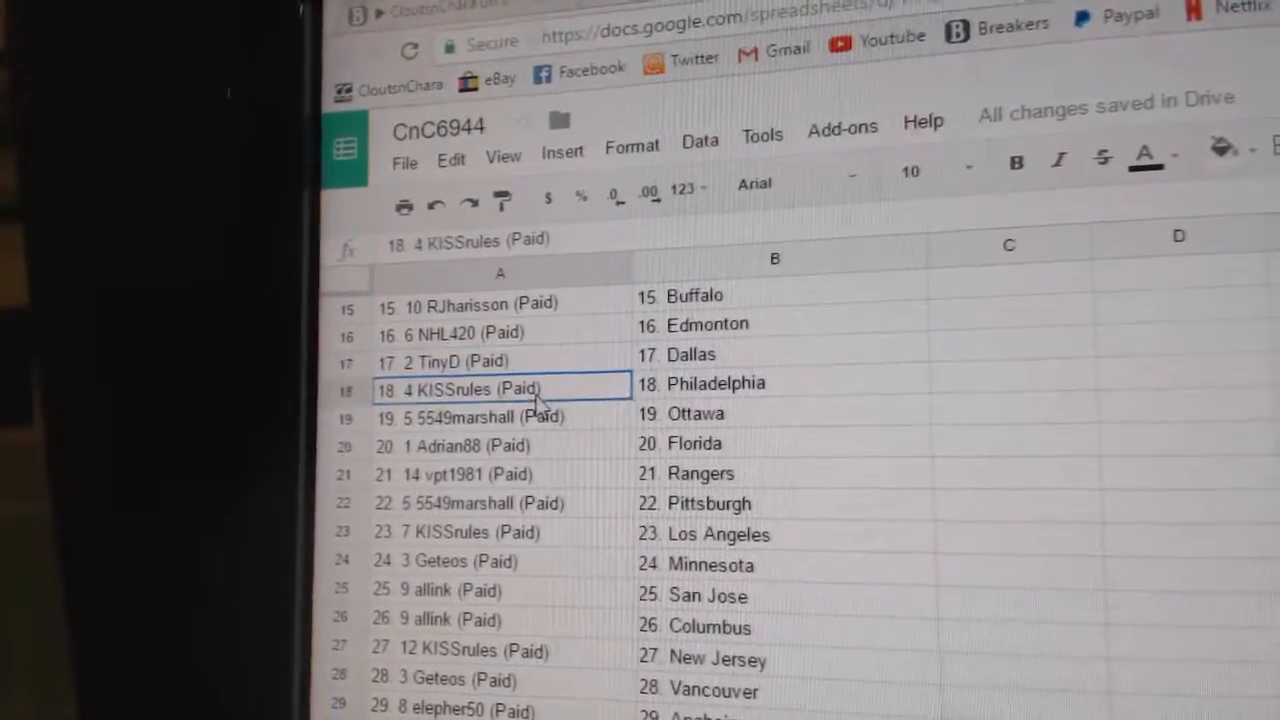
pyautogui.scroll(-3)
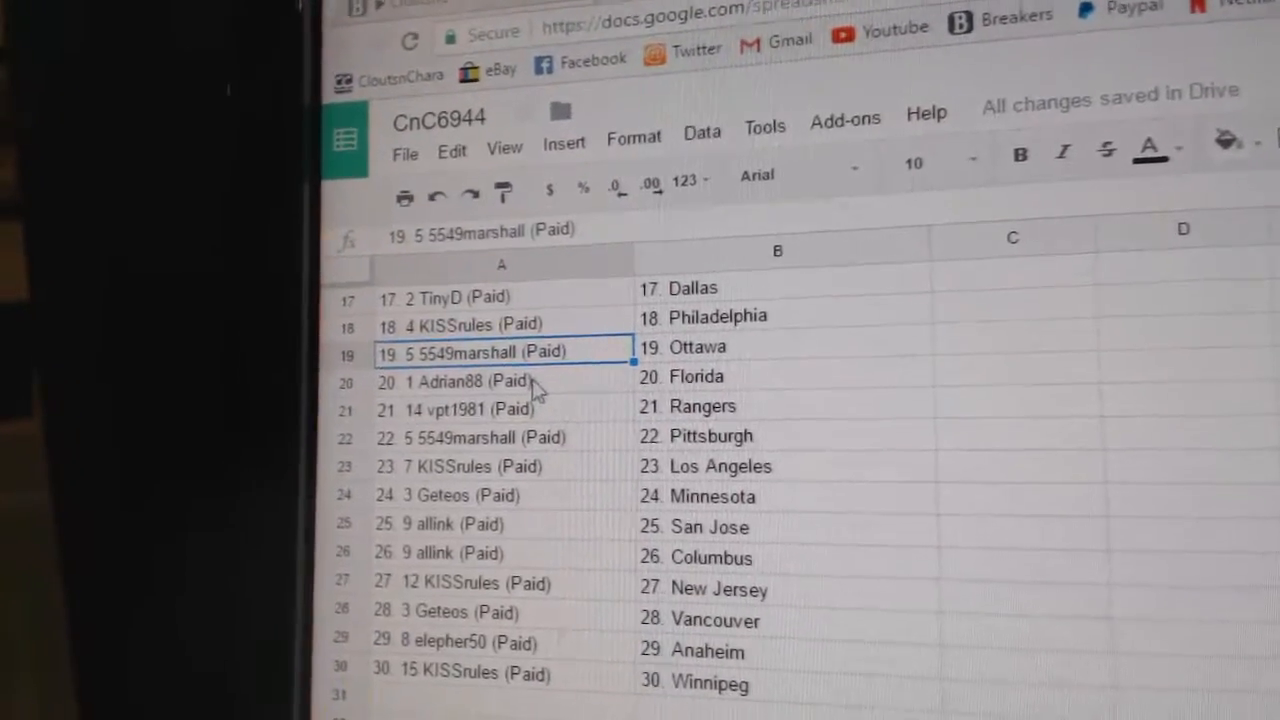
pyautogui.click(500, 390)
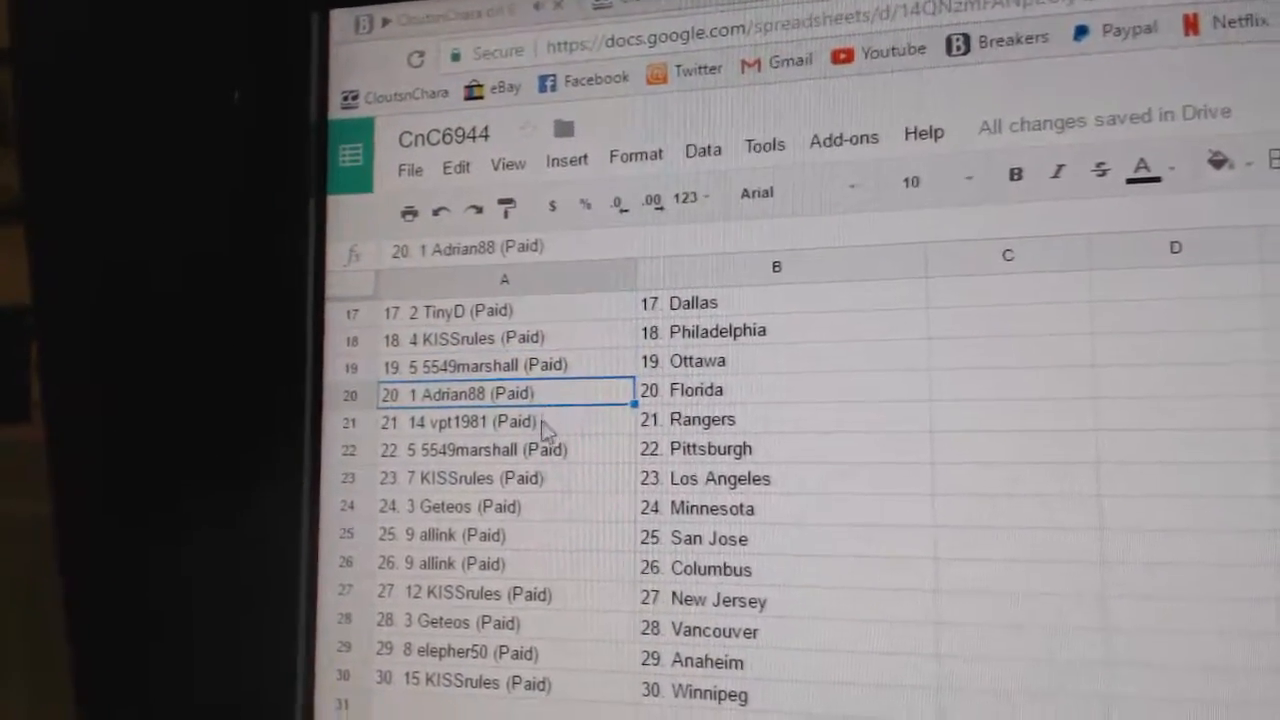